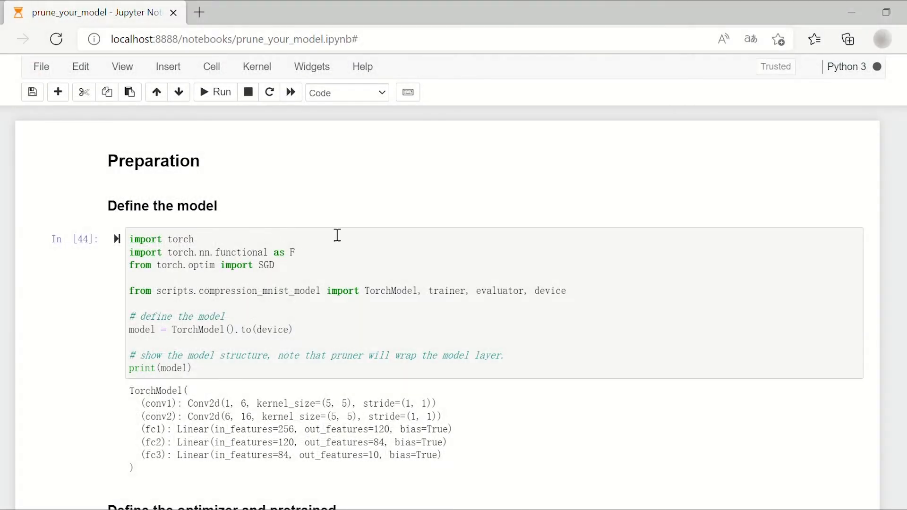
mouse_move(352, 210)
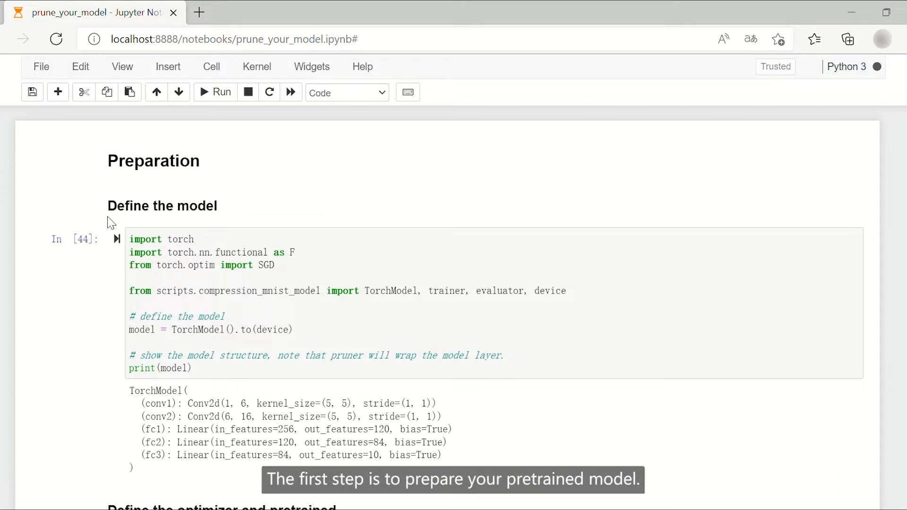
mouse_move(146, 229)
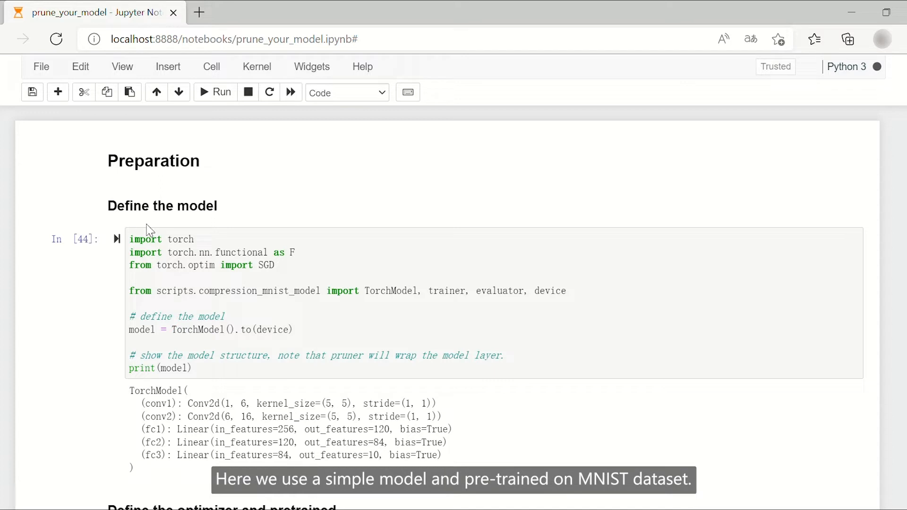
mouse_move(348, 279)
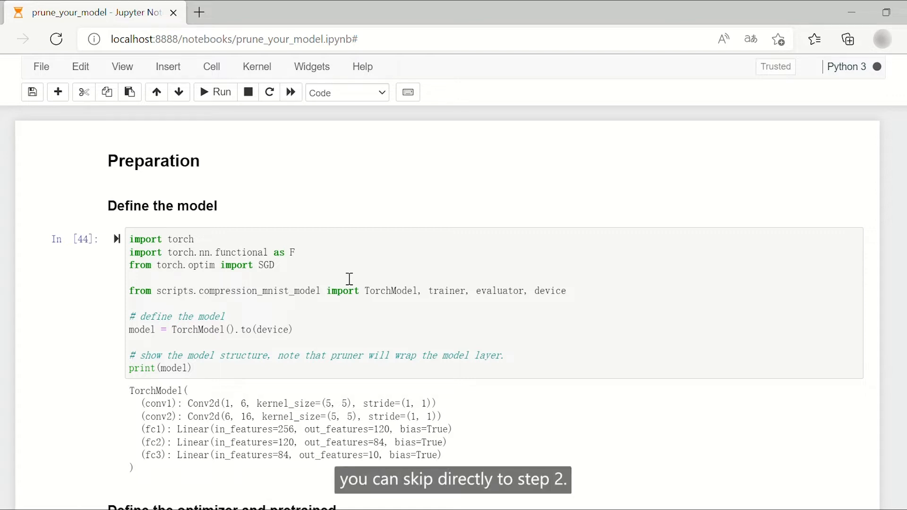
mouse_move(221, 383)
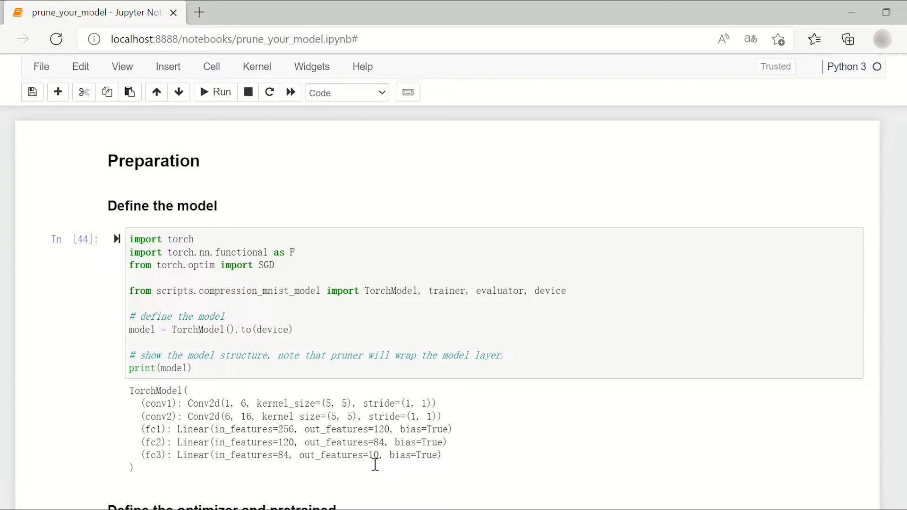
- Run the config_list cell defining 0.5 sparsity with fc3 excluded
scroll("down", 3)
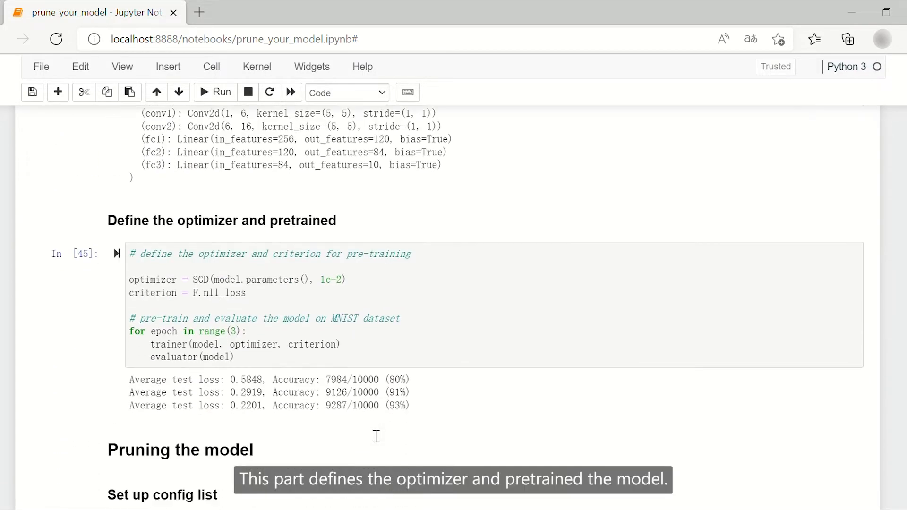
scroll("down", 3)
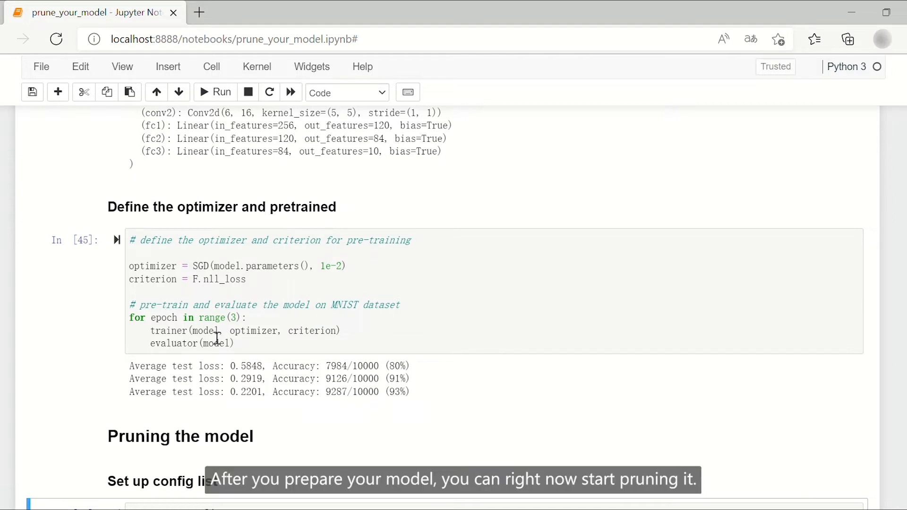
scroll("down", 3)
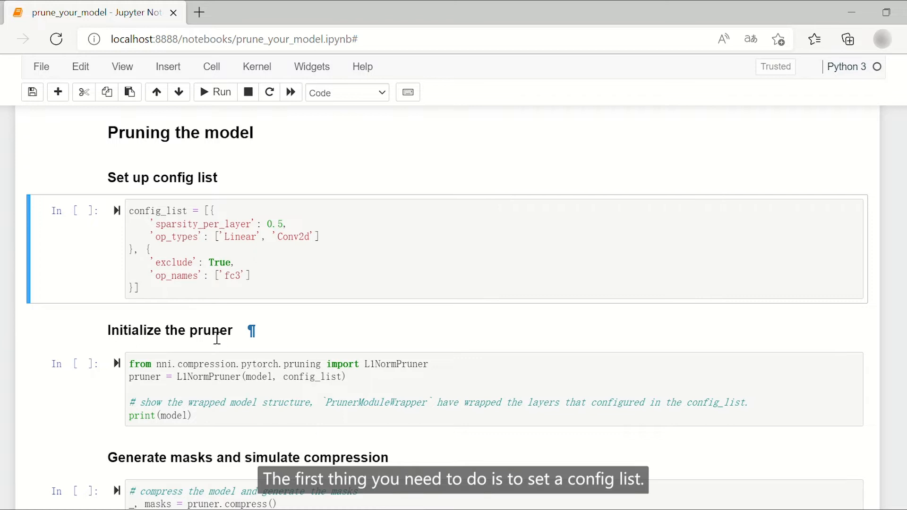
mouse_move(199, 256)
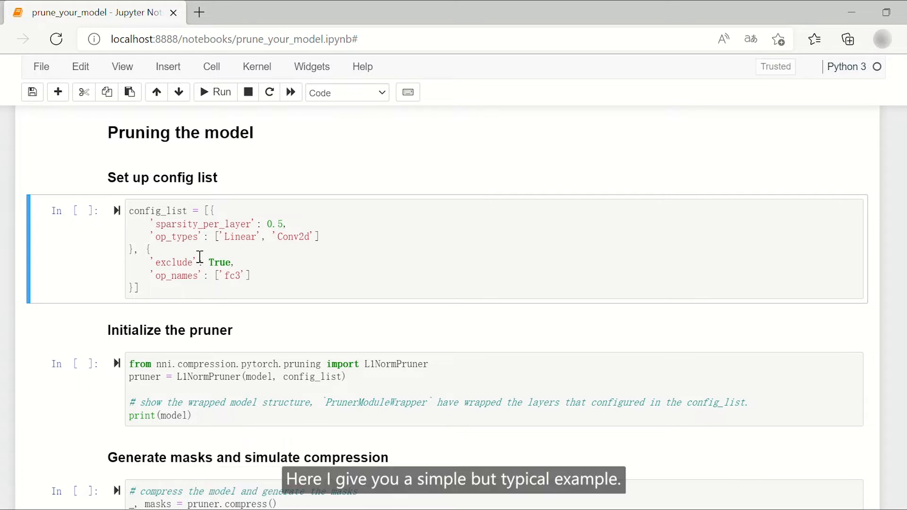
mouse_move(235, 268)
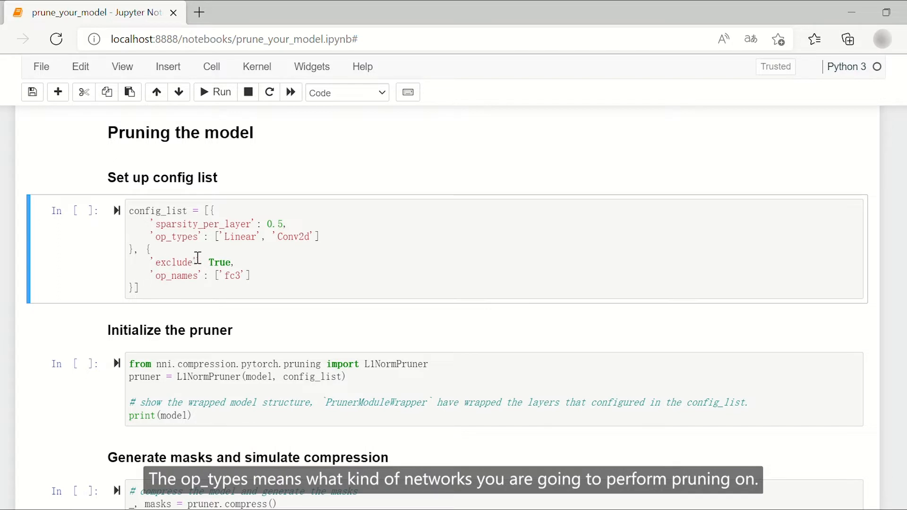
mouse_move(324, 256)
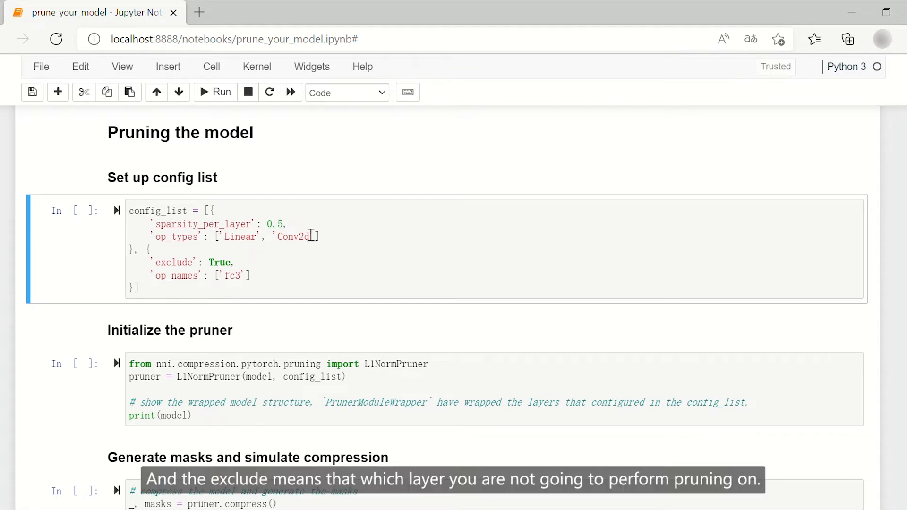
mouse_move(243, 267)
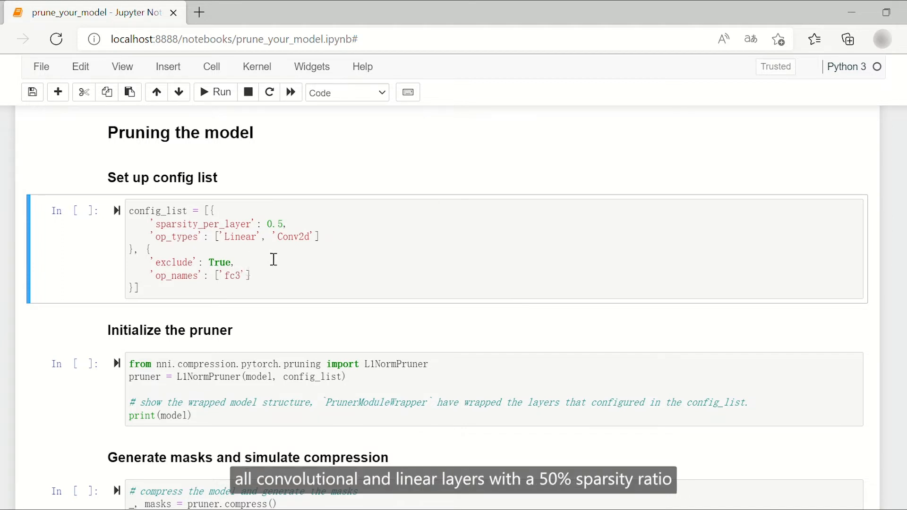
mouse_move(275, 236)
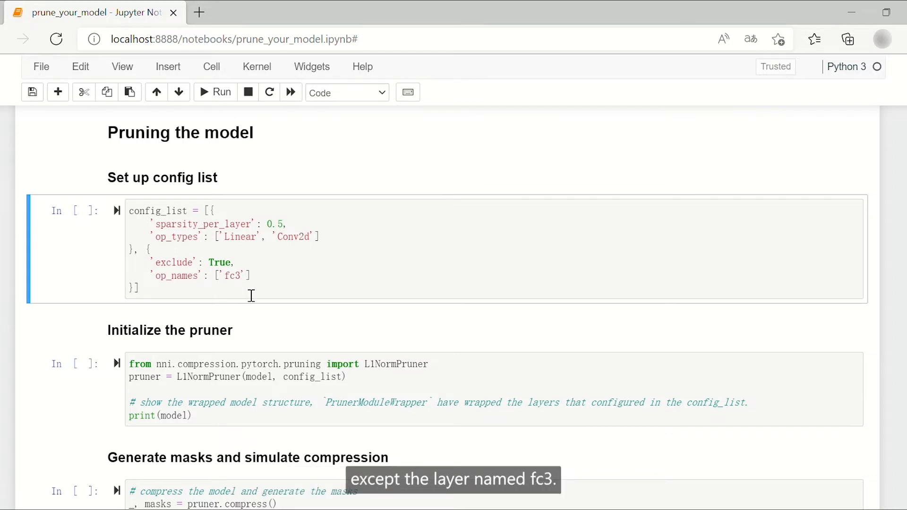
left_click(214, 92)
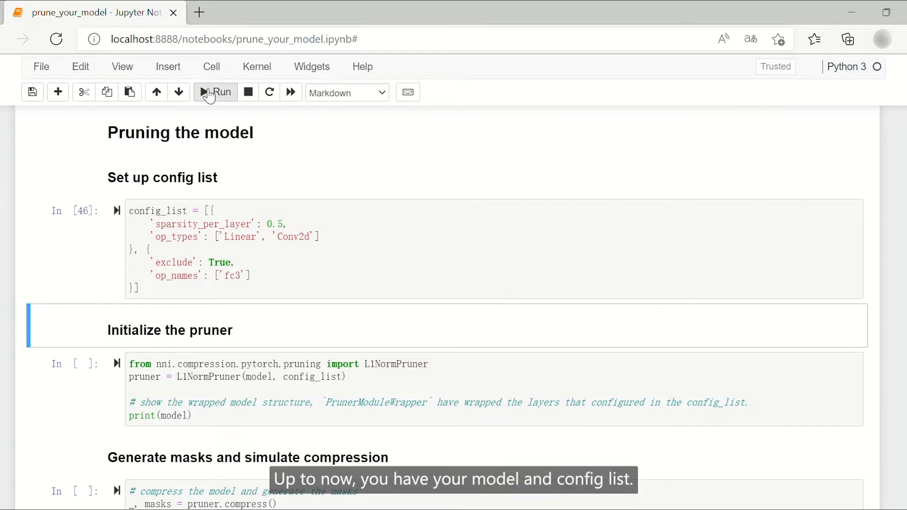
- Run the L1NormPruner and compress cells, printing the model with every layer wrapped except fc3
scroll("down", 3)
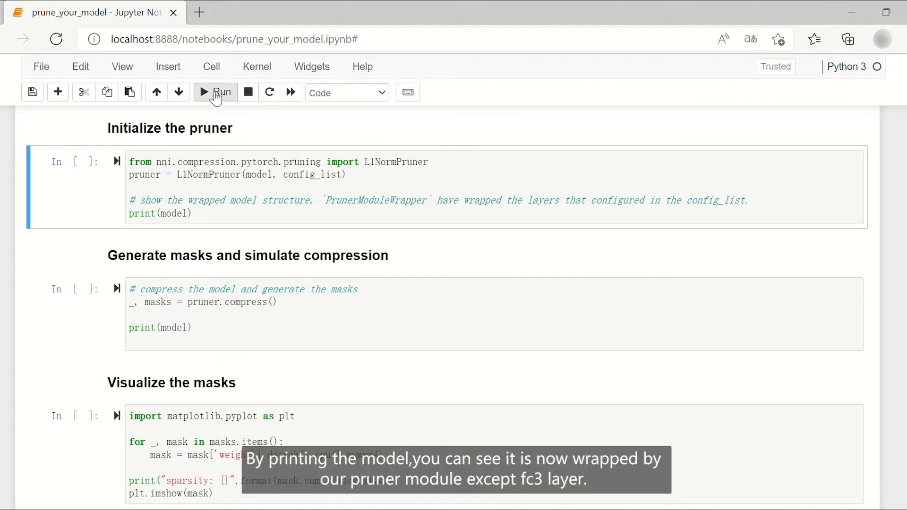
left_click(214, 91)
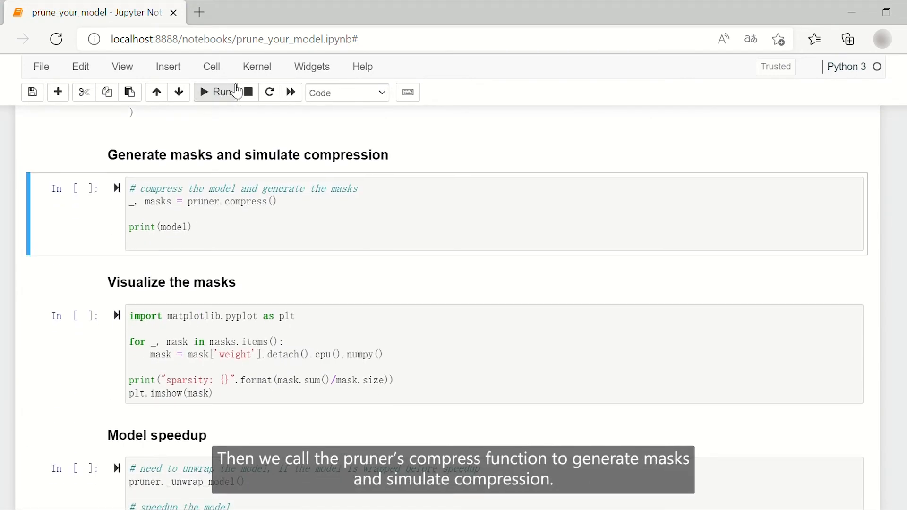
left_click(219, 92)
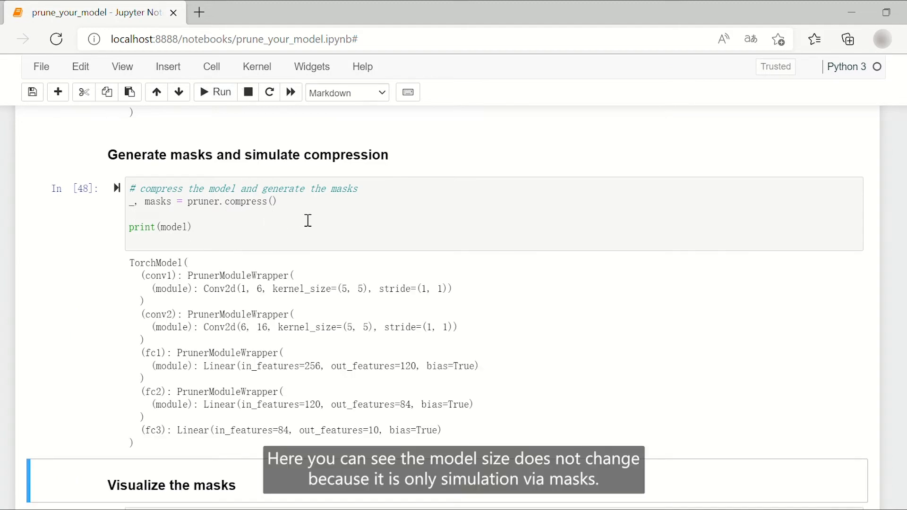
mouse_move(318, 305)
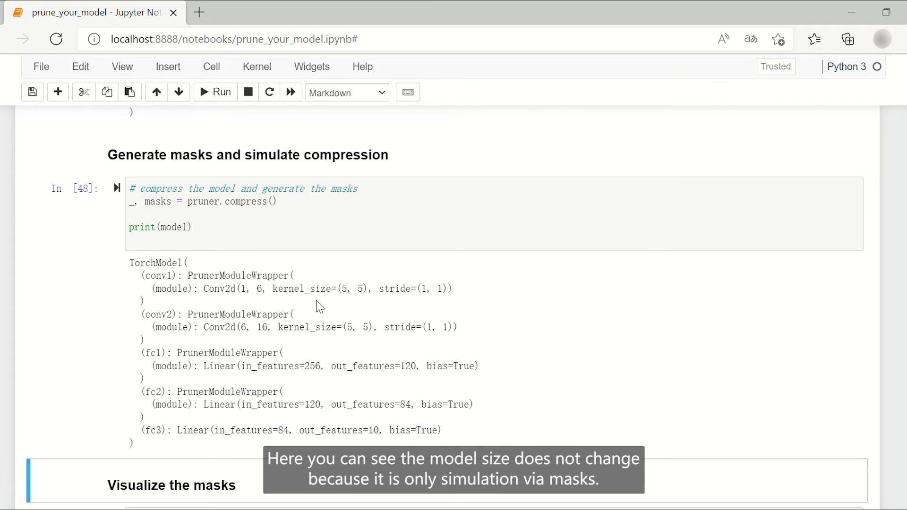
- Run the mask visualization cell, printing sparsity 0.5 and plotting the striped mask image
scroll("down", 3)
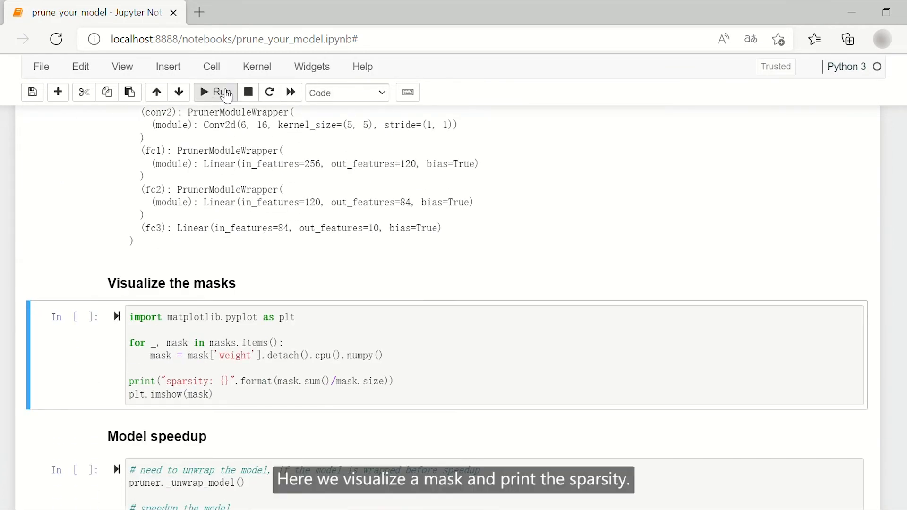
left_click(214, 92)
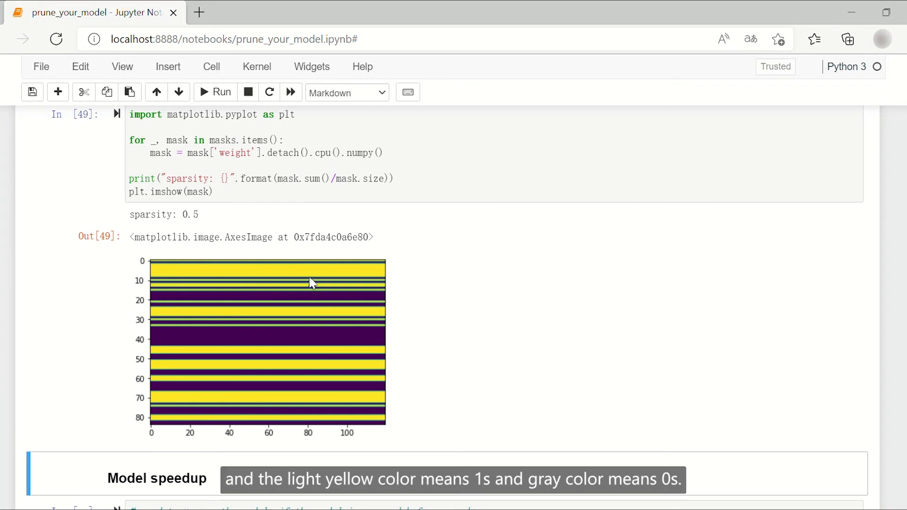
mouse_move(318, 284)
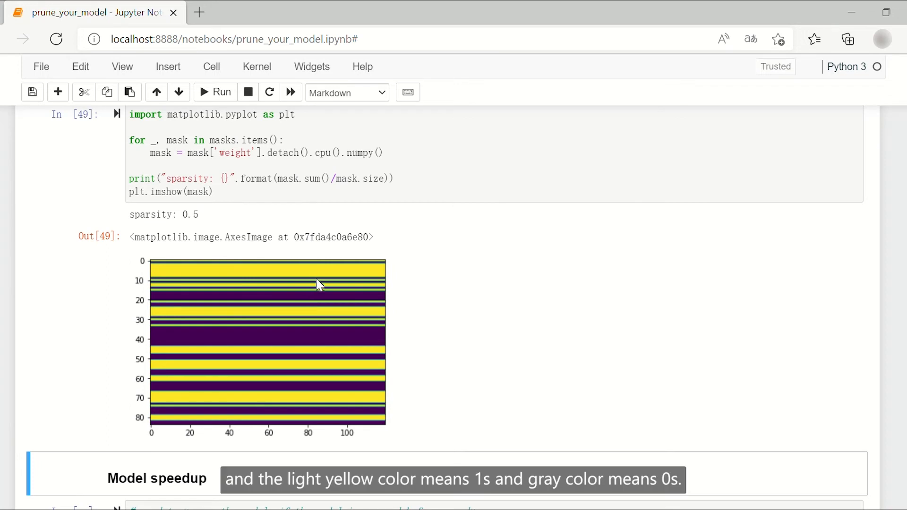
mouse_move(318, 336)
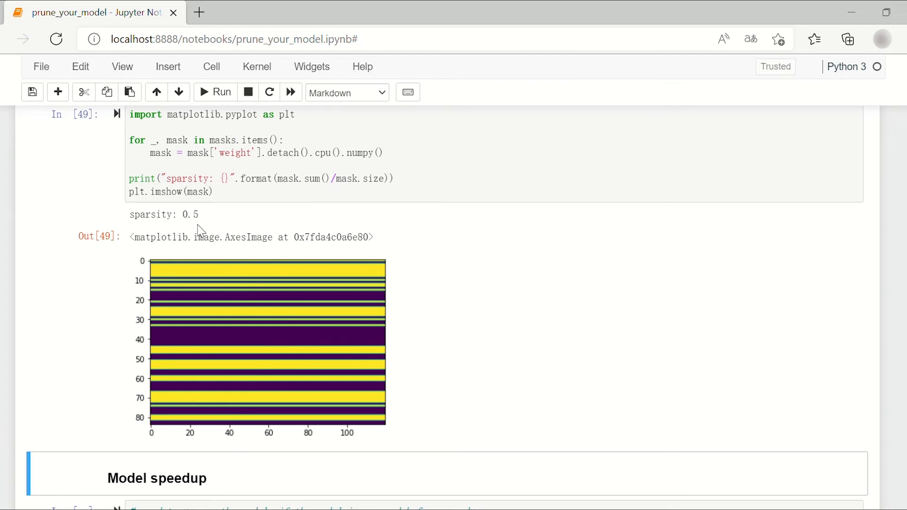
scroll("down", 3)
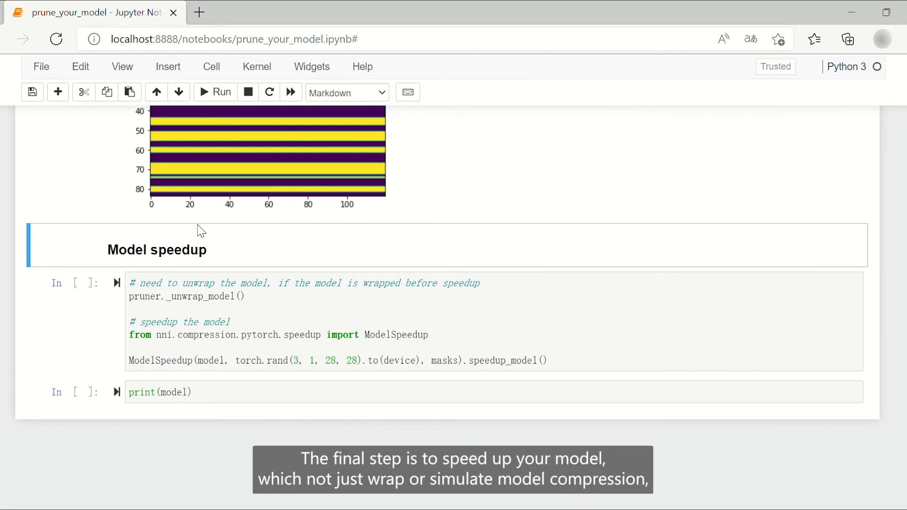
mouse_move(243, 146)
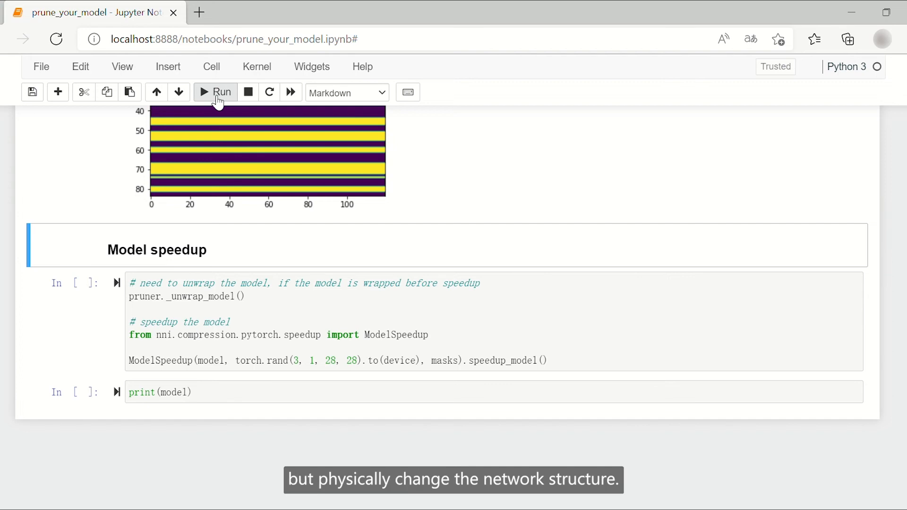
- Run ModelSpeedup and print the shrunken model, with conv1 at 3 channels and fc1 taking 128 inputs
left_click(214, 91)
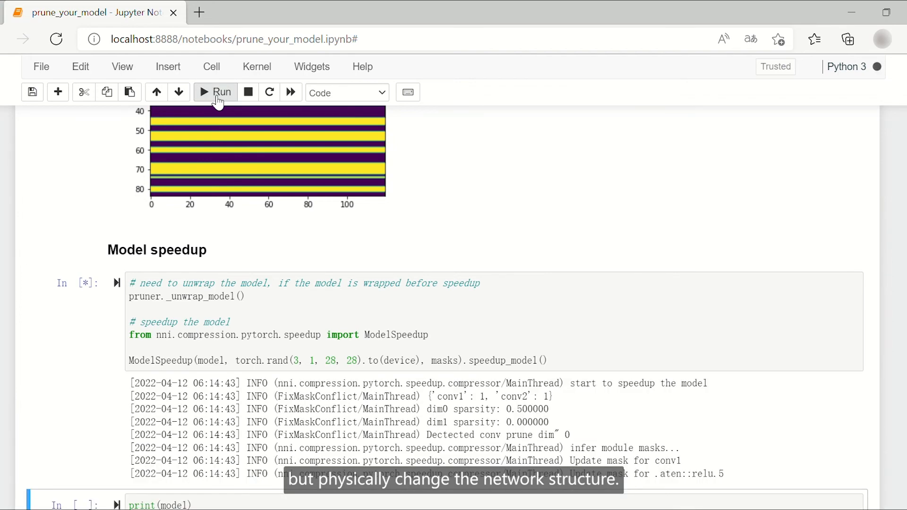
scroll("down", 3)
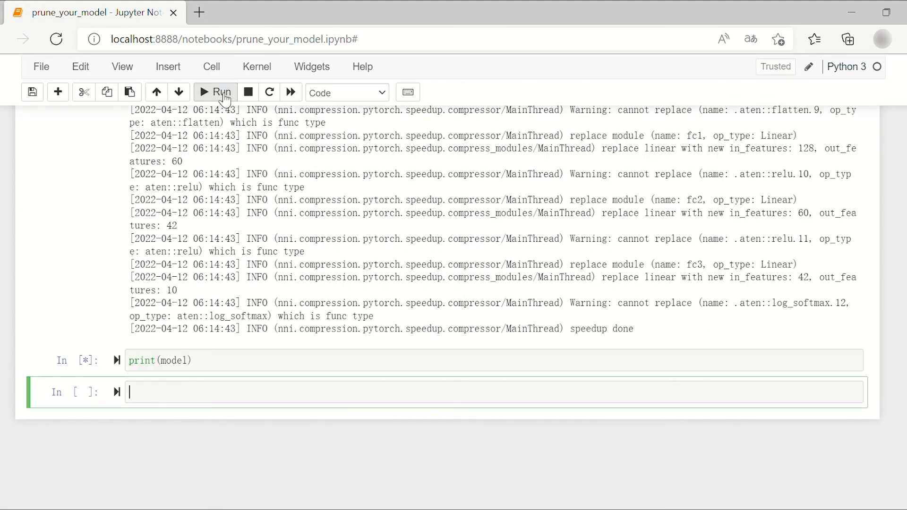
left_click(215, 91)
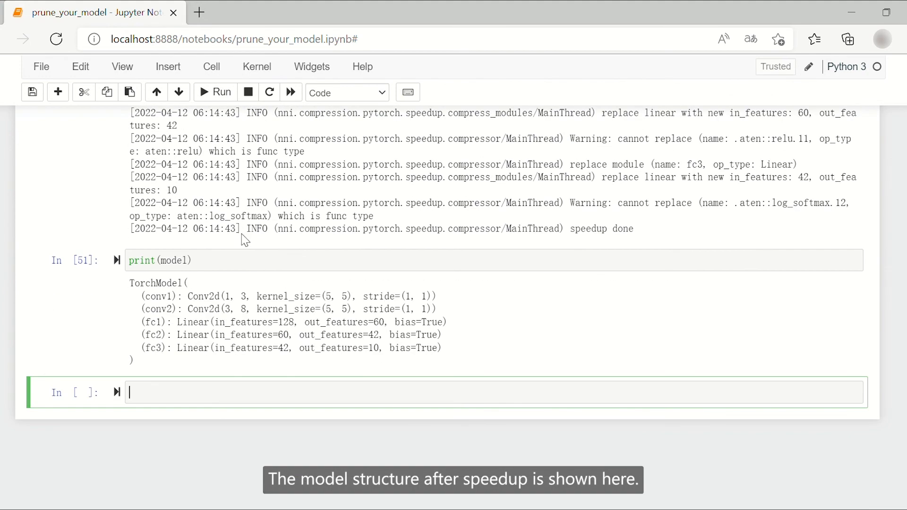
mouse_move(283, 370)
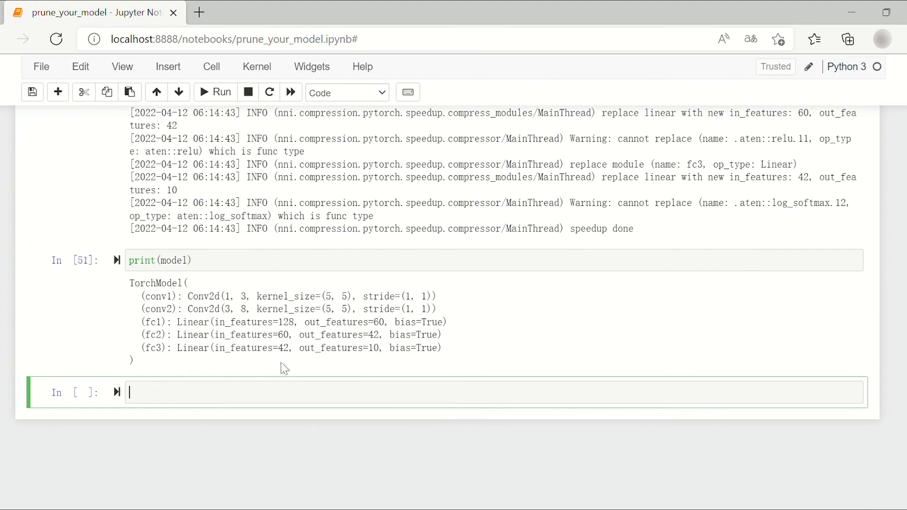